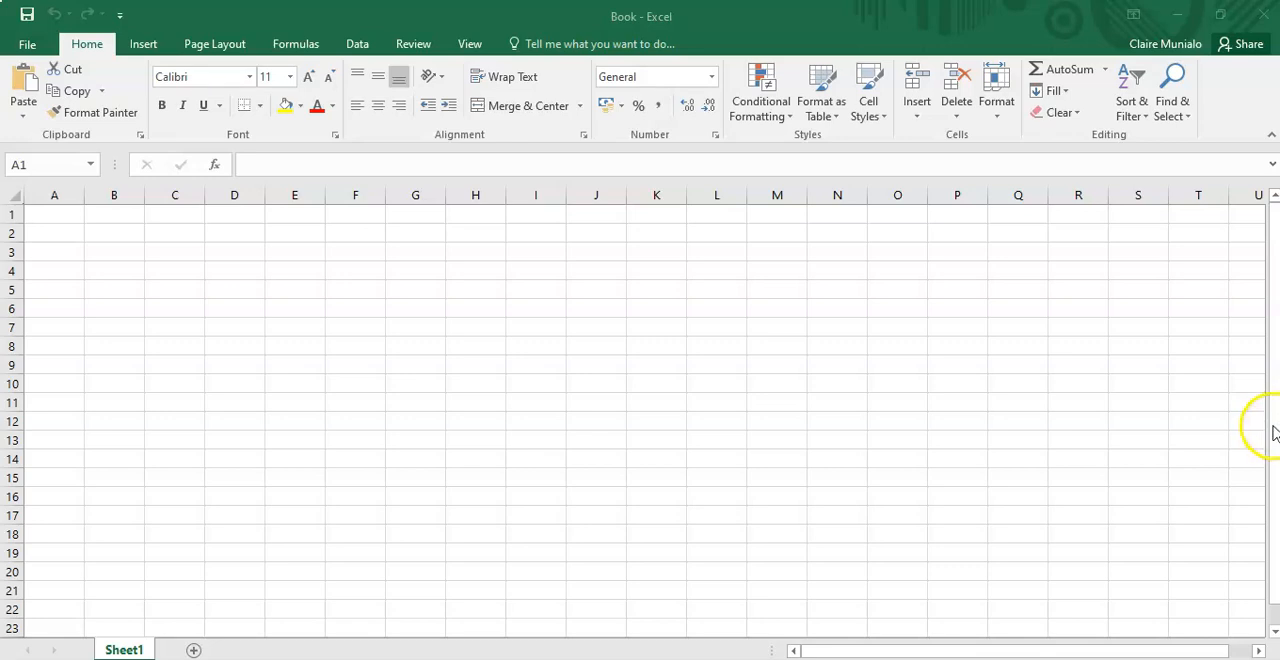
mouse_move(1270, 430)
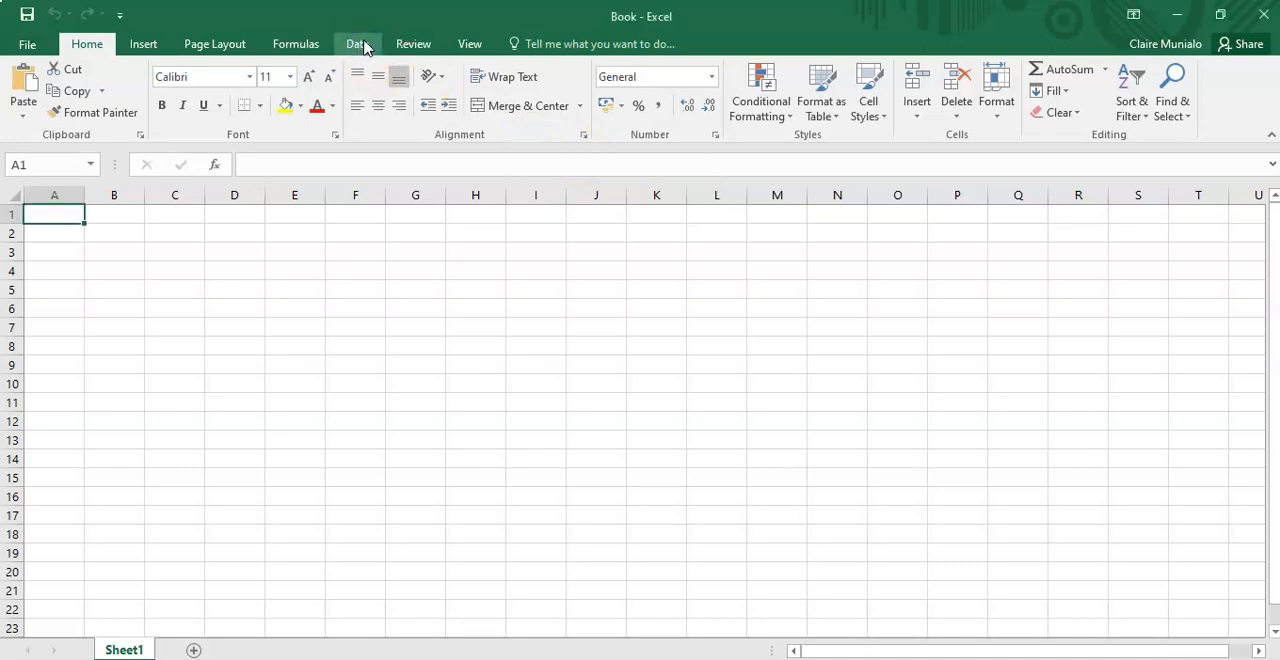
- Show the Data ribbon commands, where Data Analysis already appears in the Analysis group
left_click(356, 44)
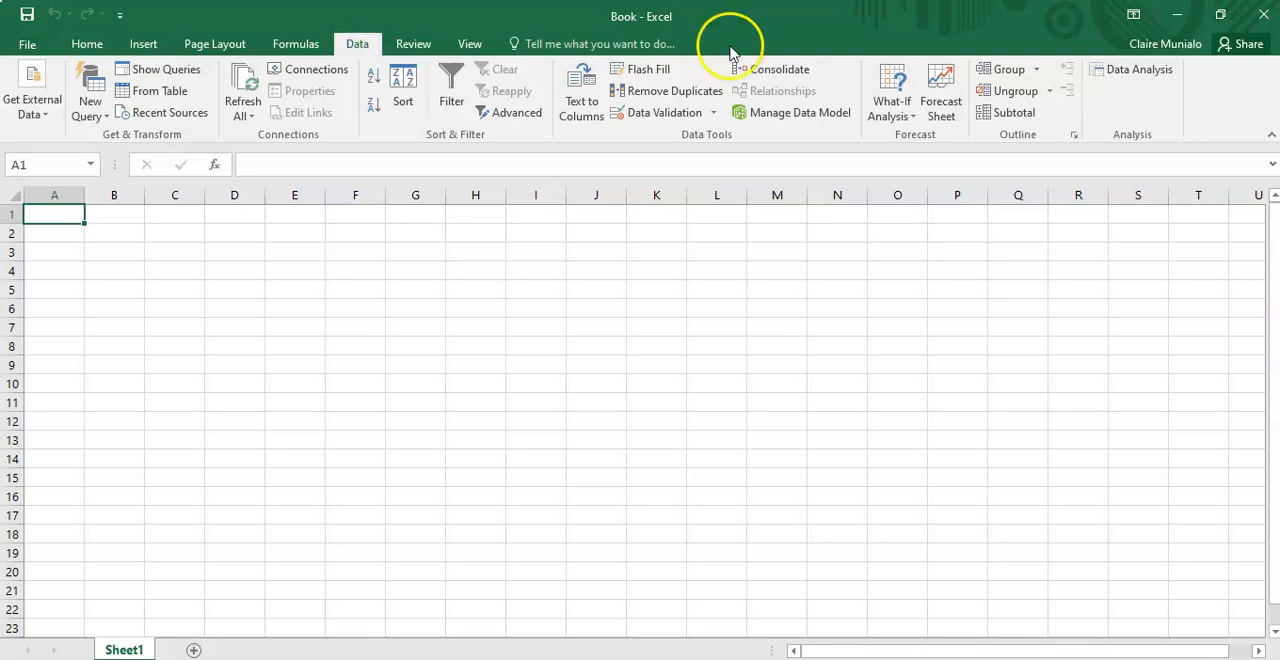
mouse_move(1138, 68)
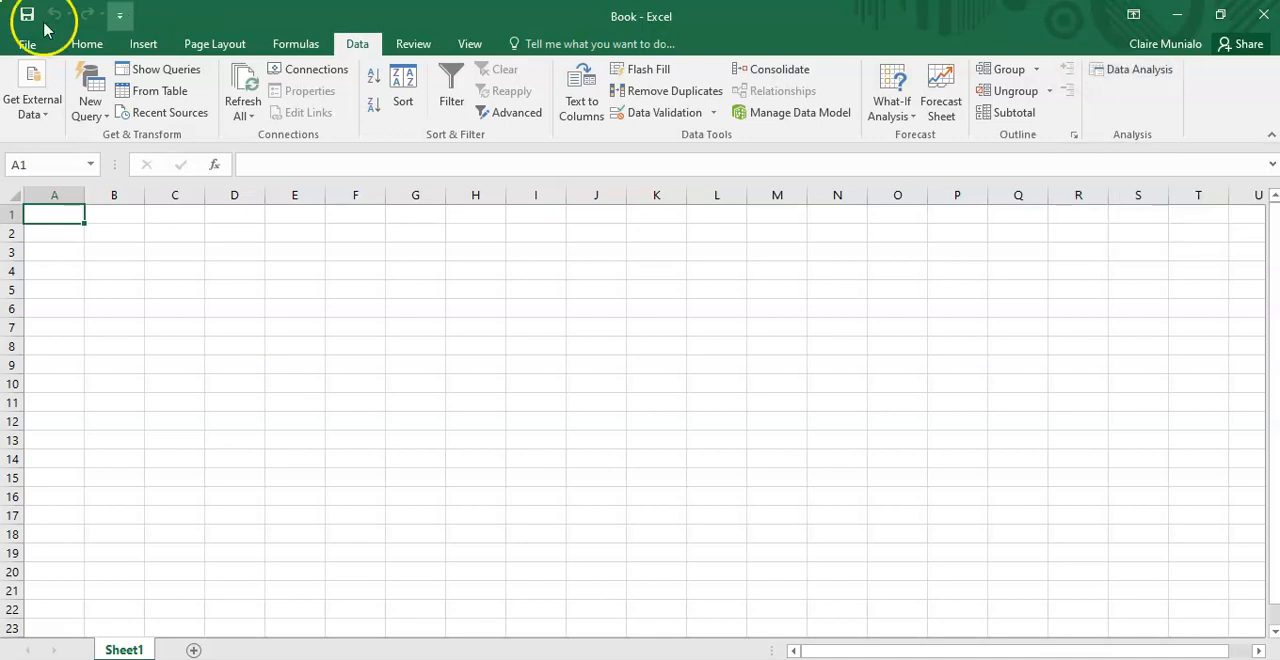
- Go to File and launch Excel Options at its General page
left_click(28, 24)
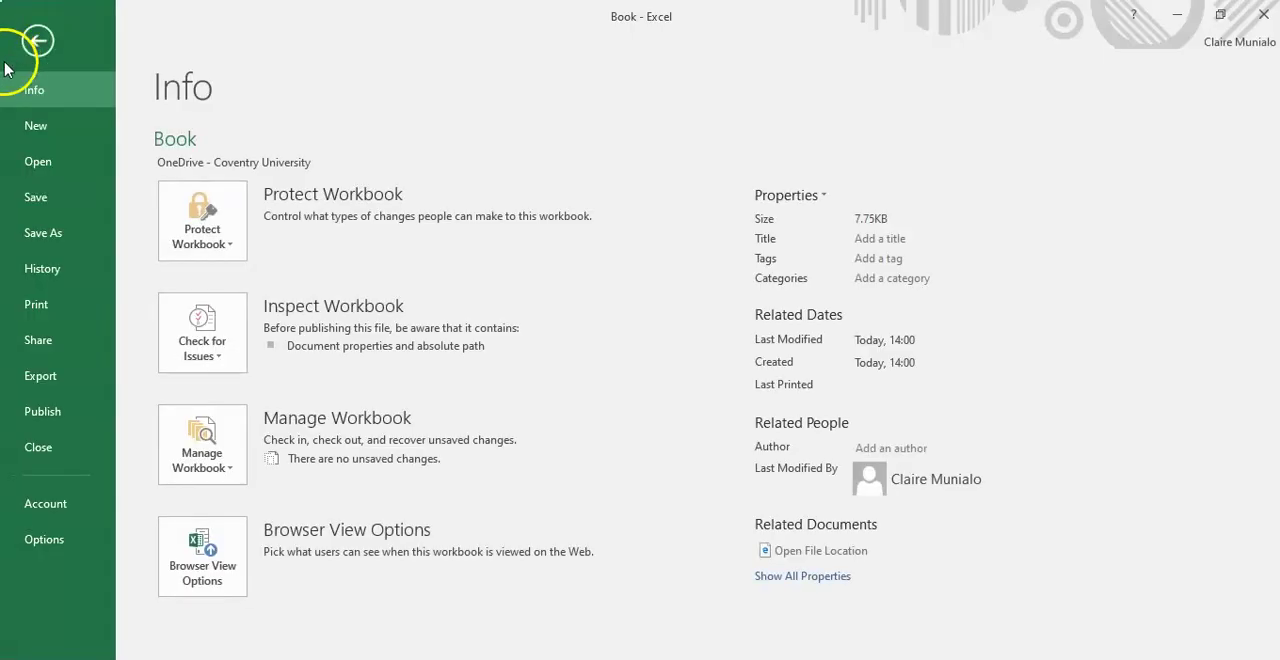
left_click(36, 40)
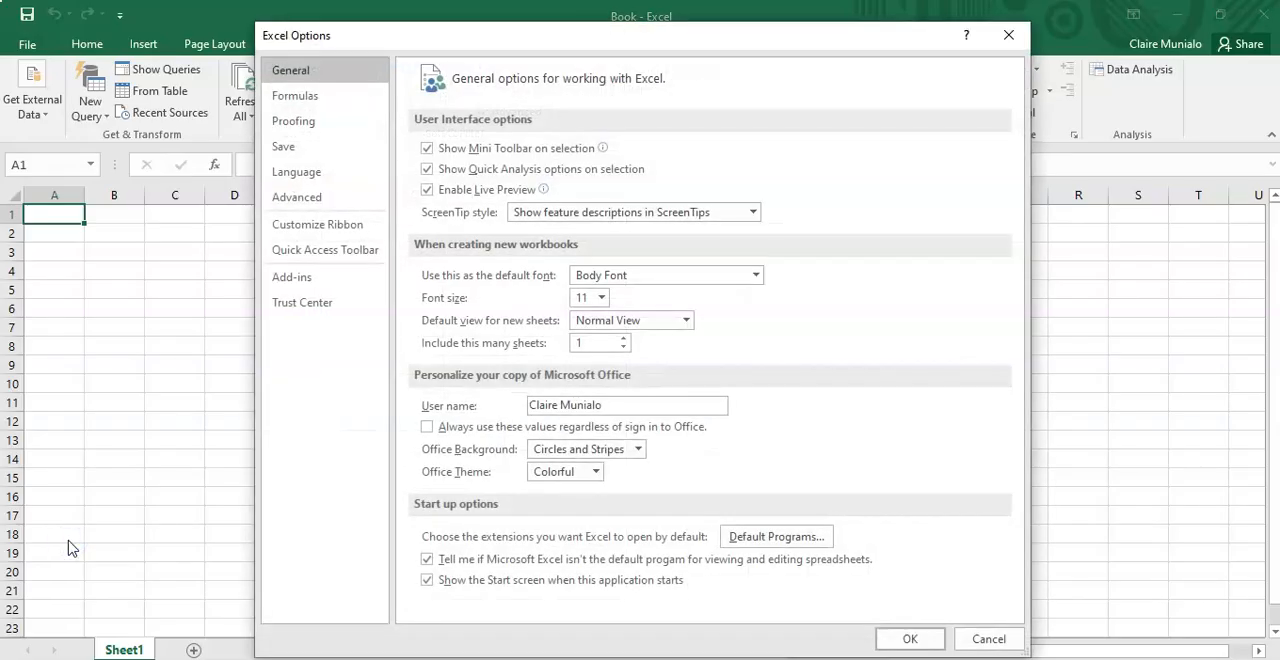
mouse_move(398, 302)
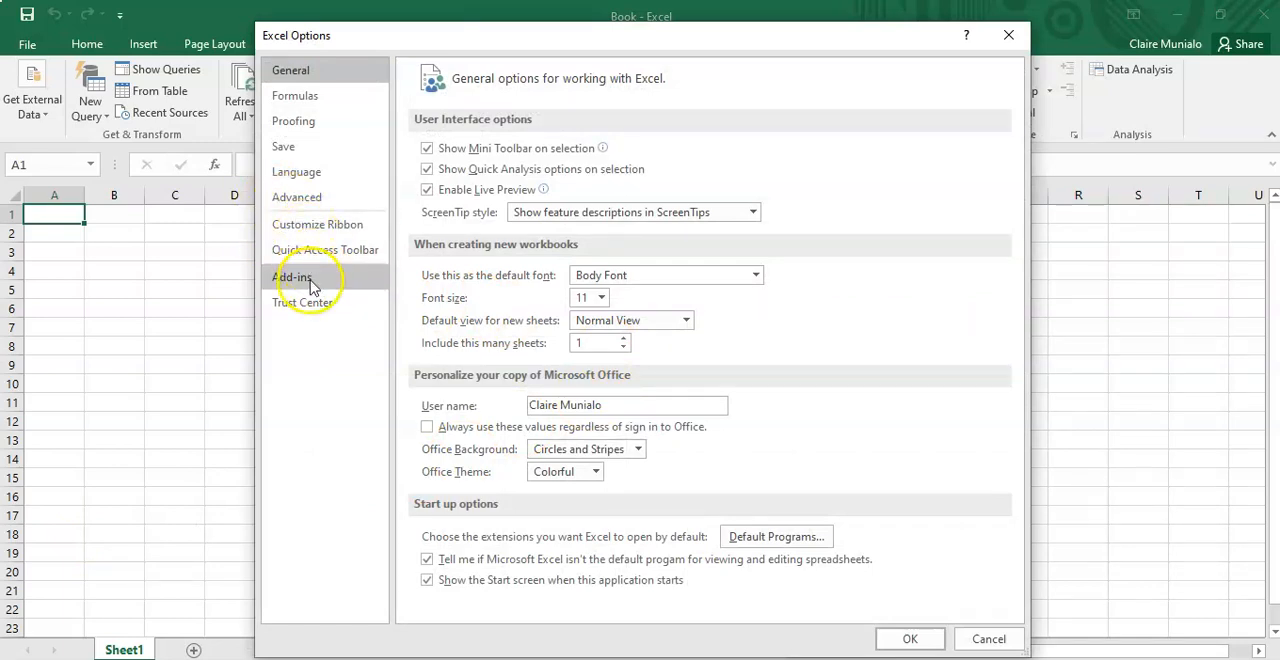
- Show the Add-ins page and expand the Manage list of add-in types
left_click(292, 276)
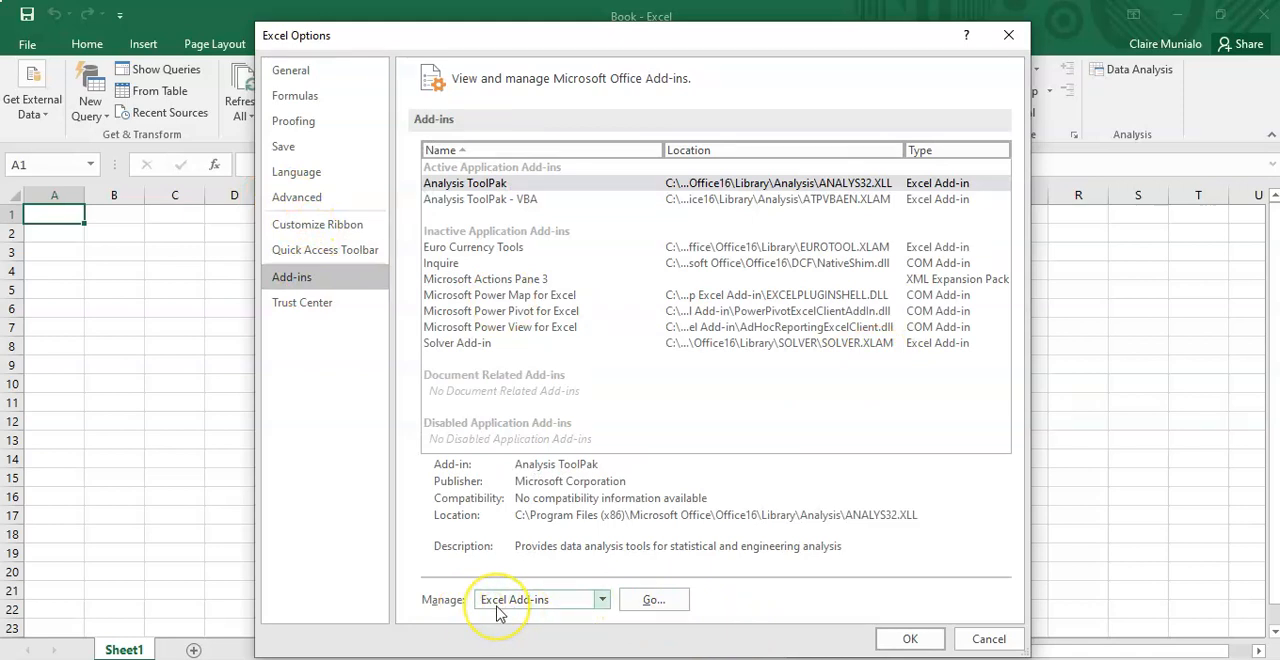
mouse_move(600, 600)
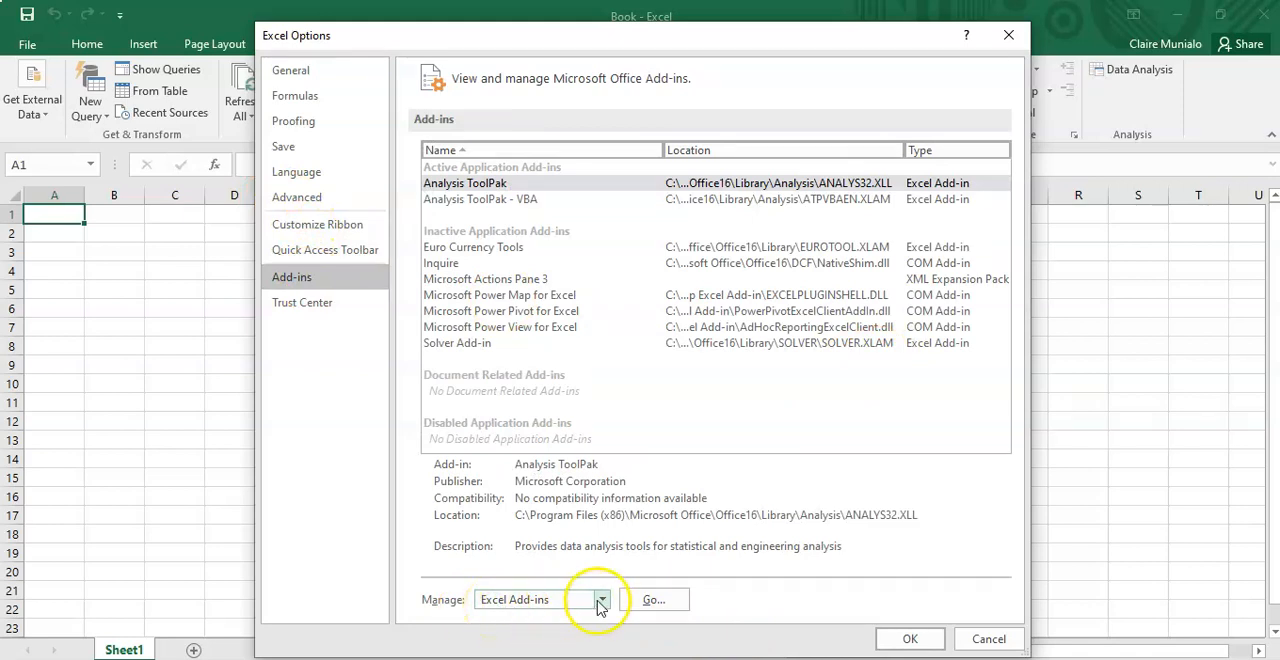
left_click(602, 600)
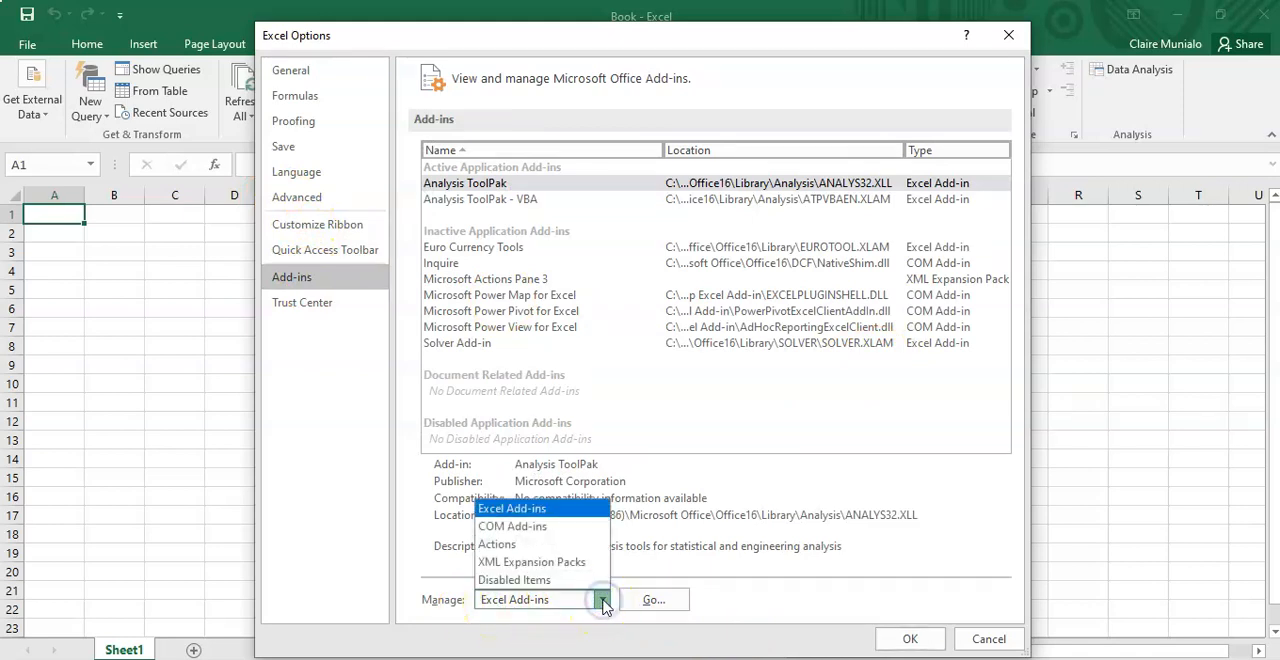
mouse_move(512, 508)
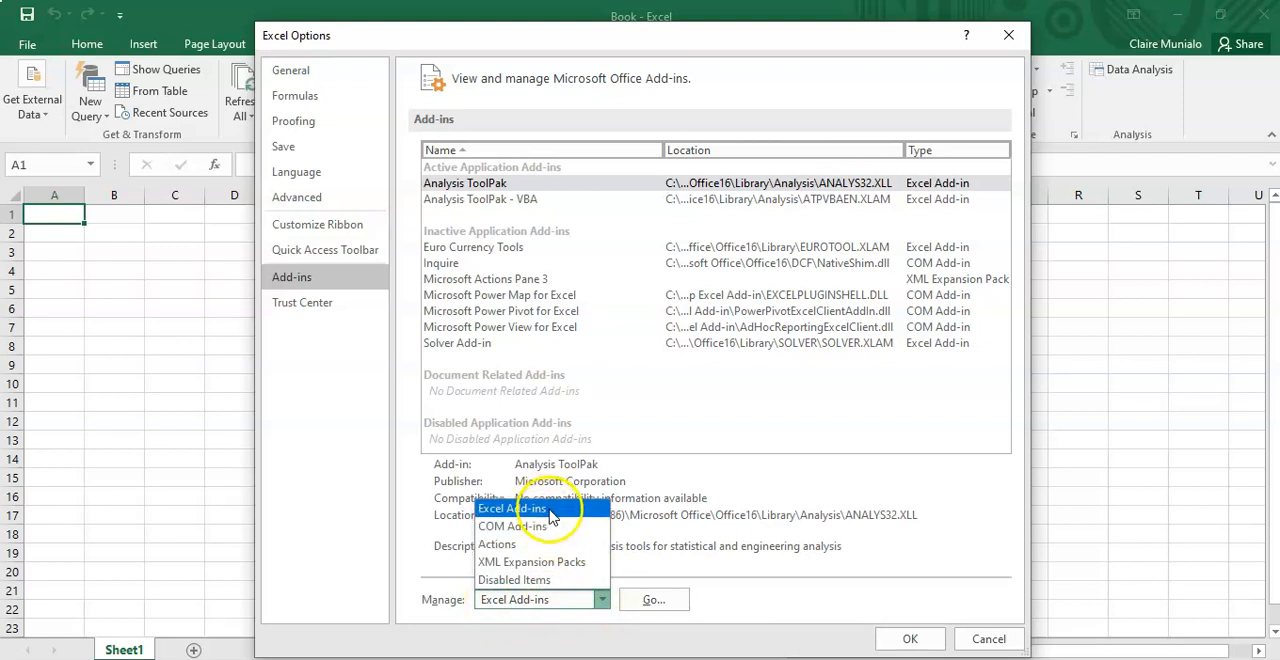
mouse_move(700, 490)
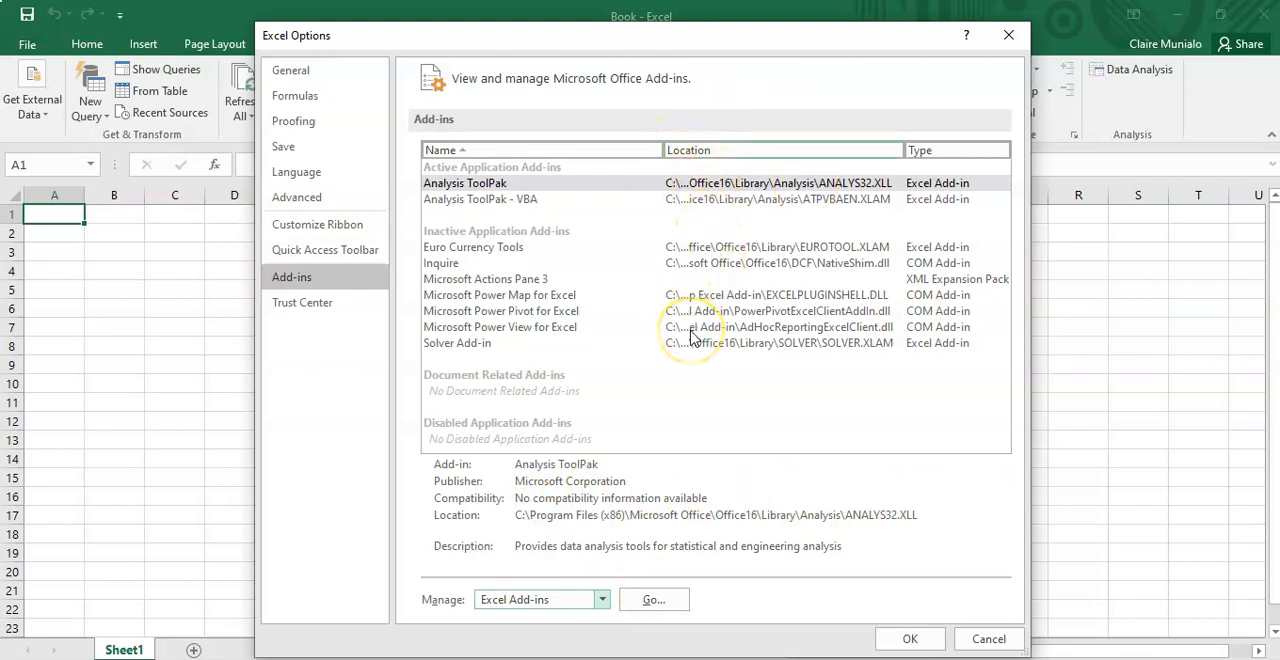
mouse_move(556, 184)
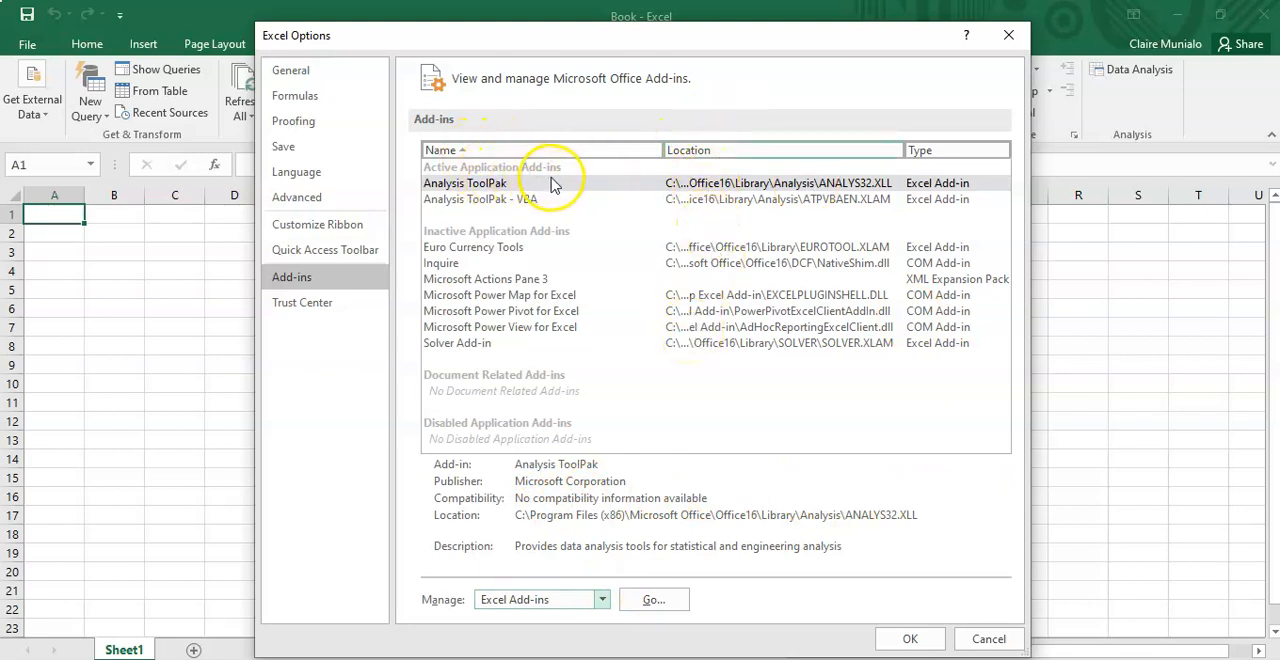
mouse_move(572, 210)
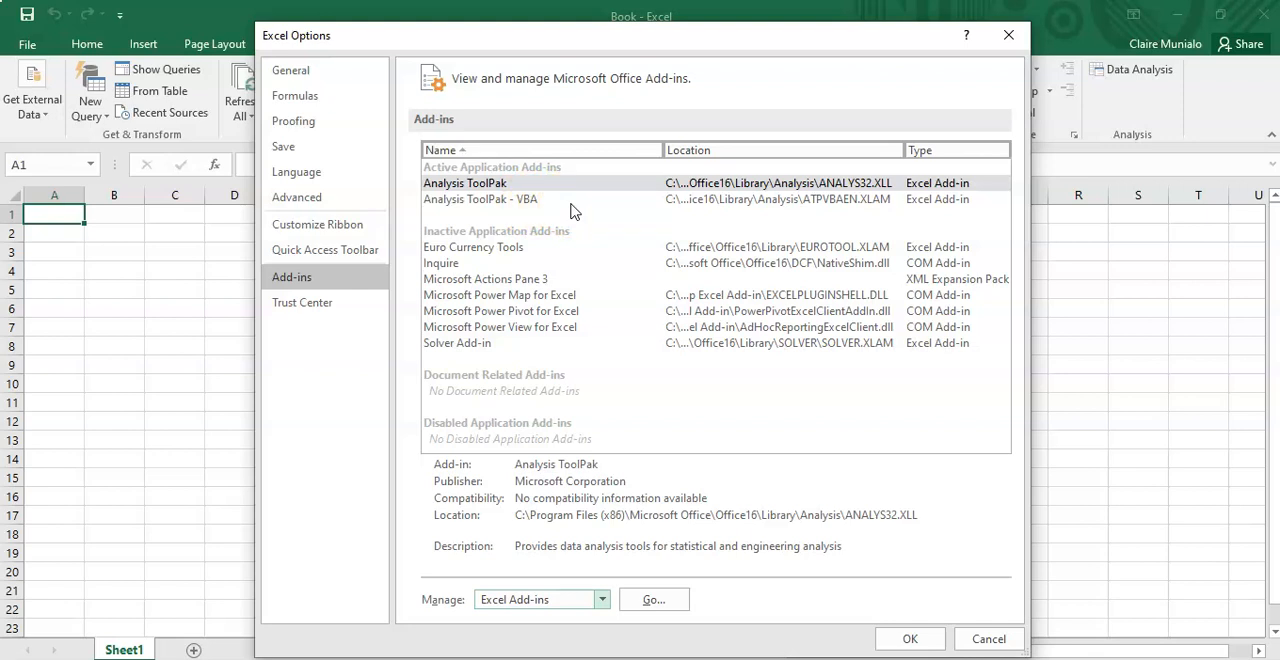
- Select Analysis ToolPak and confirm with OK, returning to the workbook
left_click(464, 182)
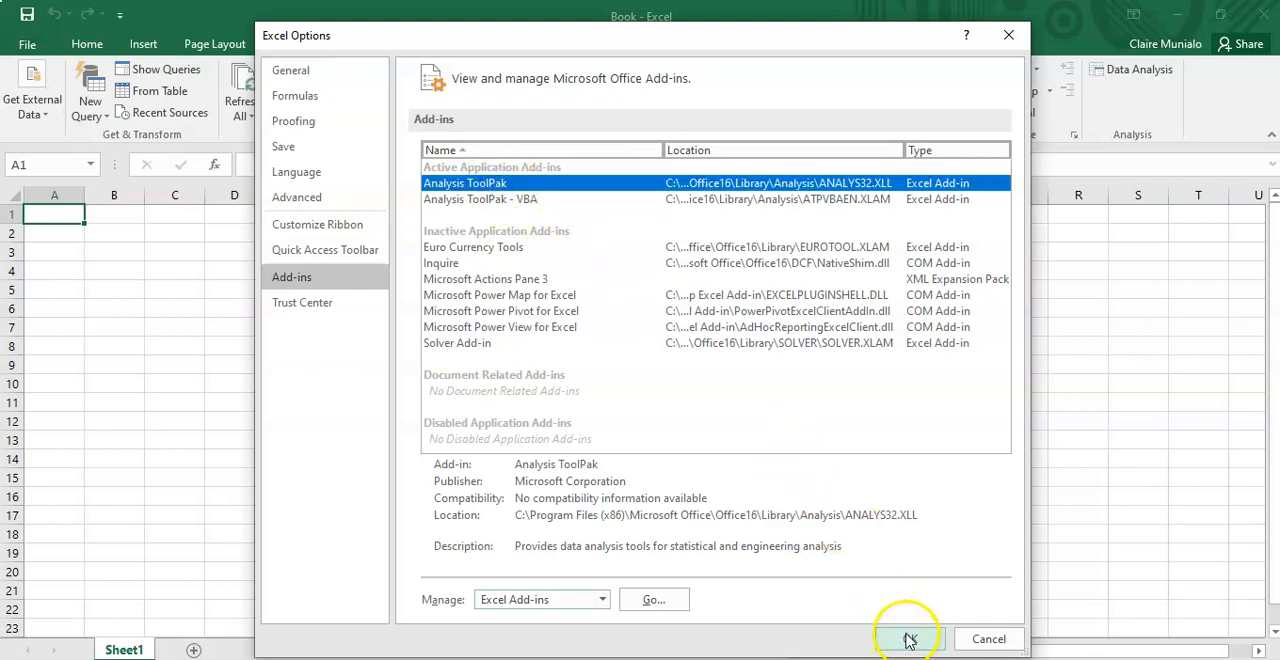
left_click(906, 640)
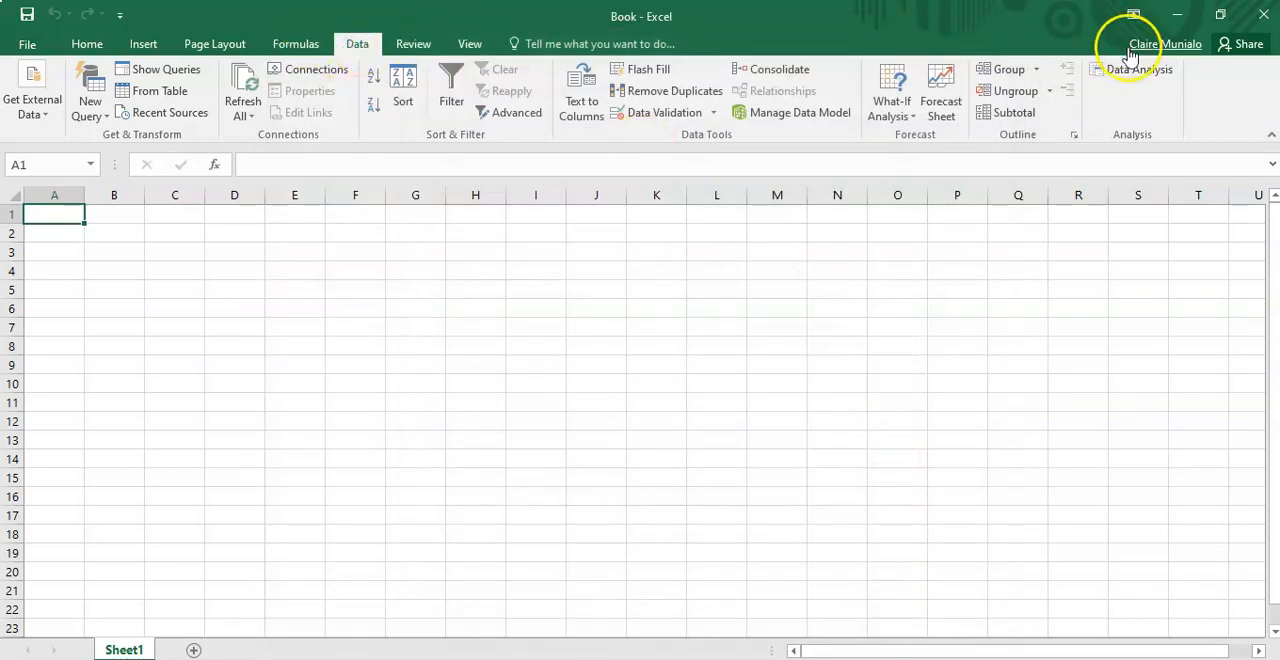
mouse_move(1140, 68)
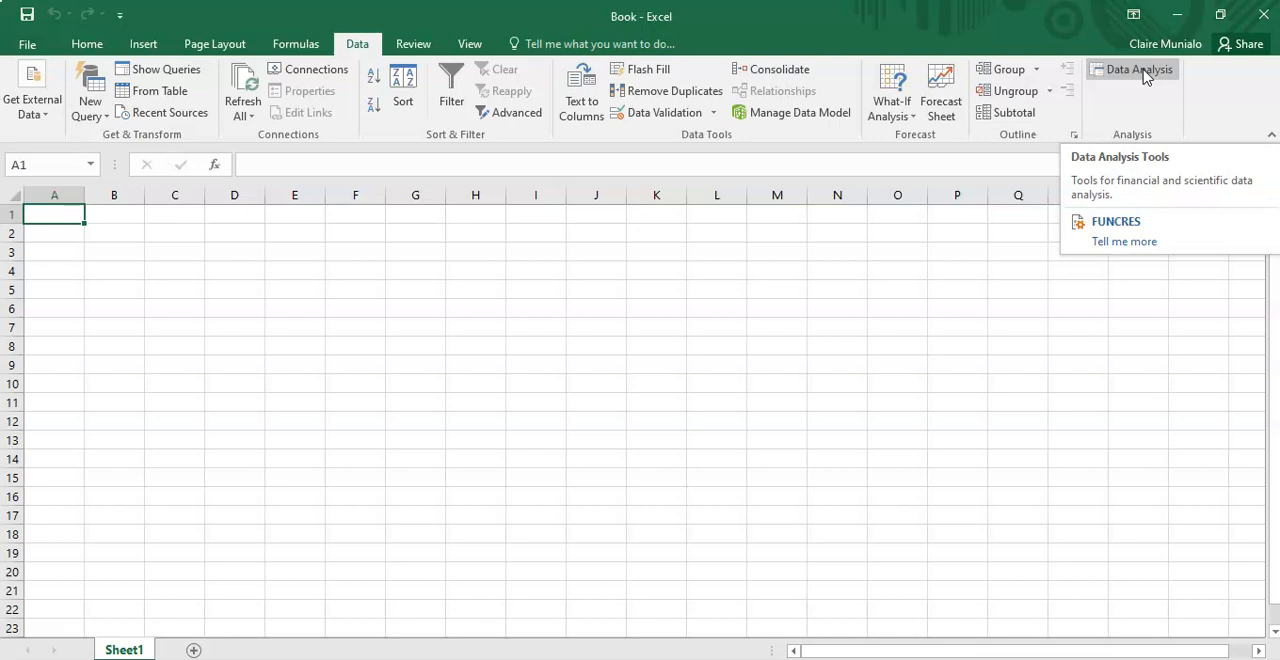